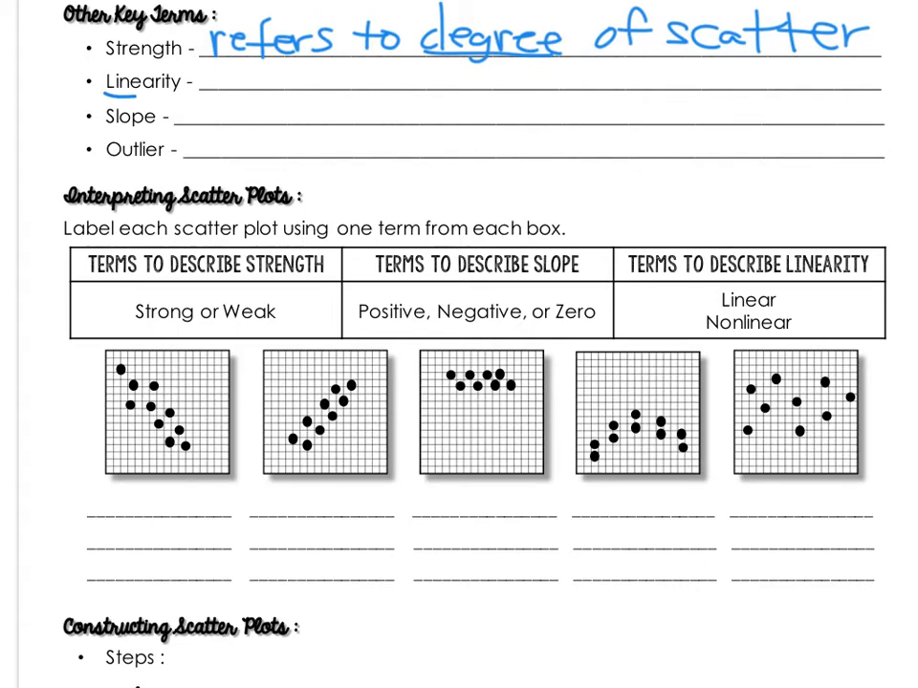
# Handwrite 'refers to data pattern → straight' on the Linearity line
pyautogui.write('refers to data pattern → straight')
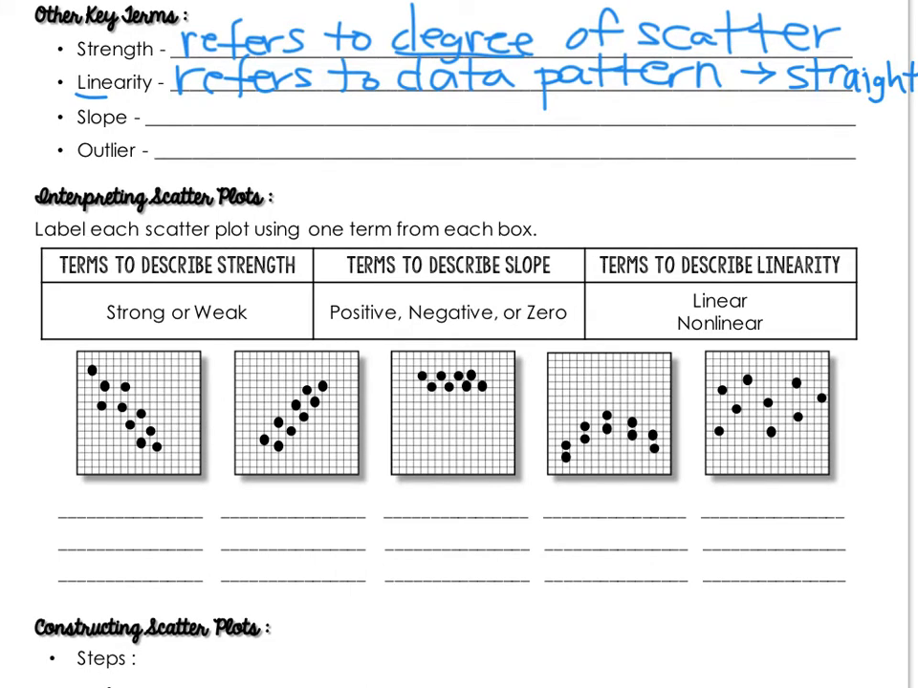
pyautogui.click(723, 390)
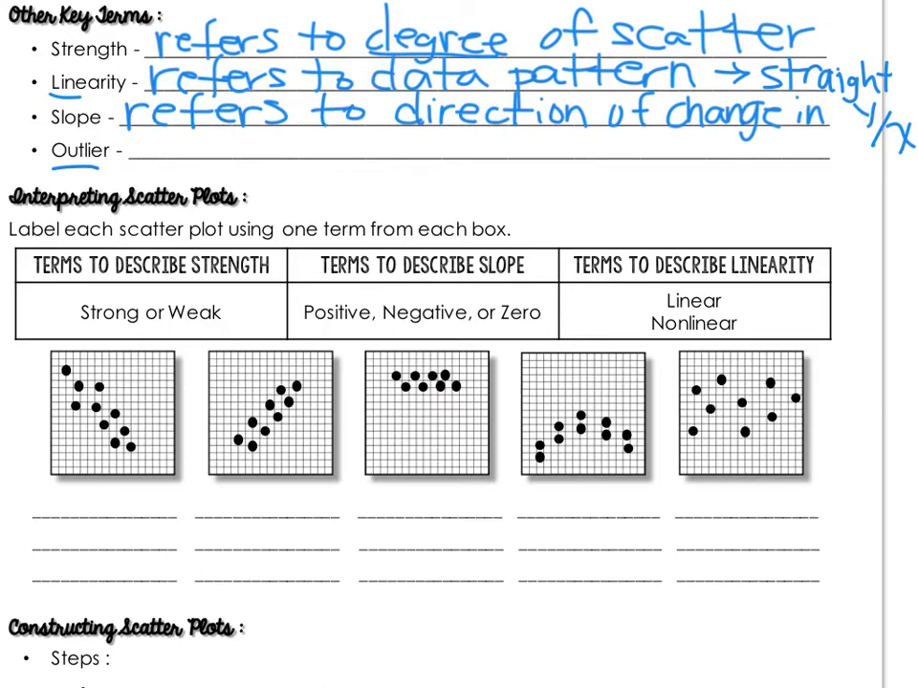
# Handwrite 'data that doesn't fall w/ rest of data' on the Outlier line
pyautogui.write("data that doesn't fall w/ rest of data")
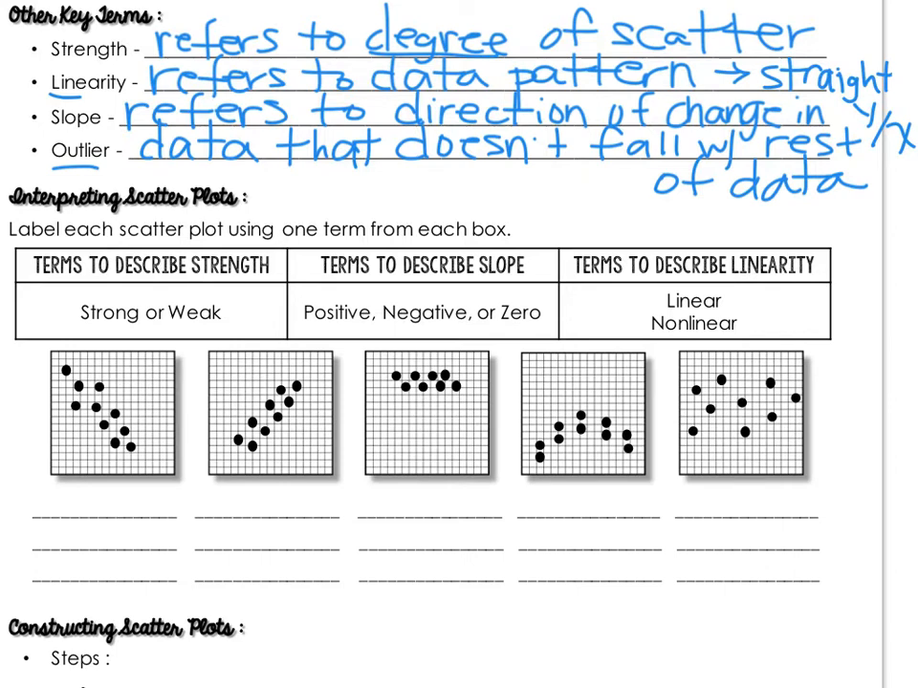
pyautogui.scroll(-3)
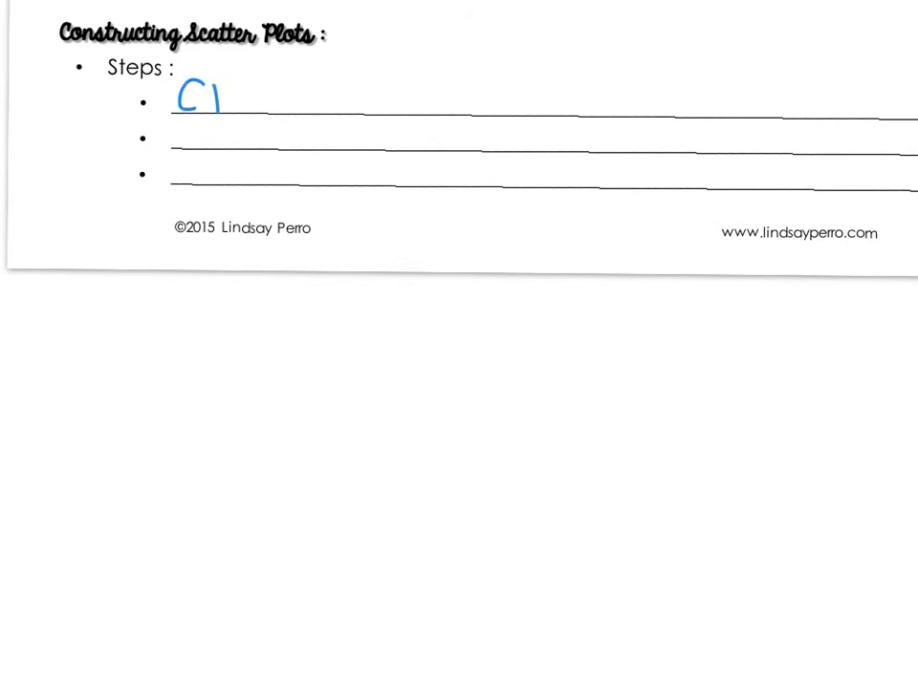
# Handwrite the first step 'create/read a table of values'
pyautogui.write('create')
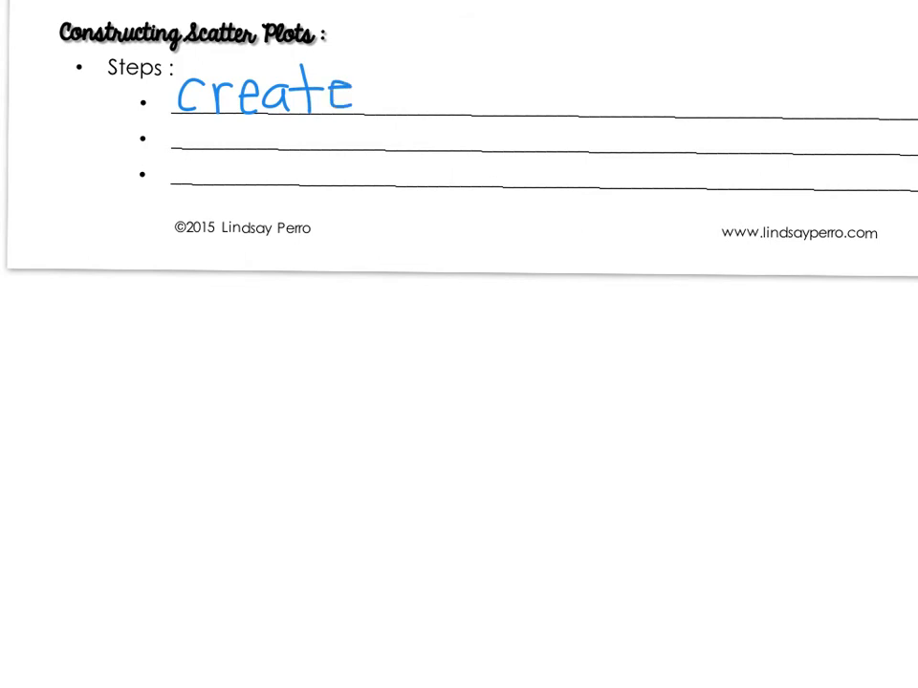
pyautogui.write('/read a table ,')
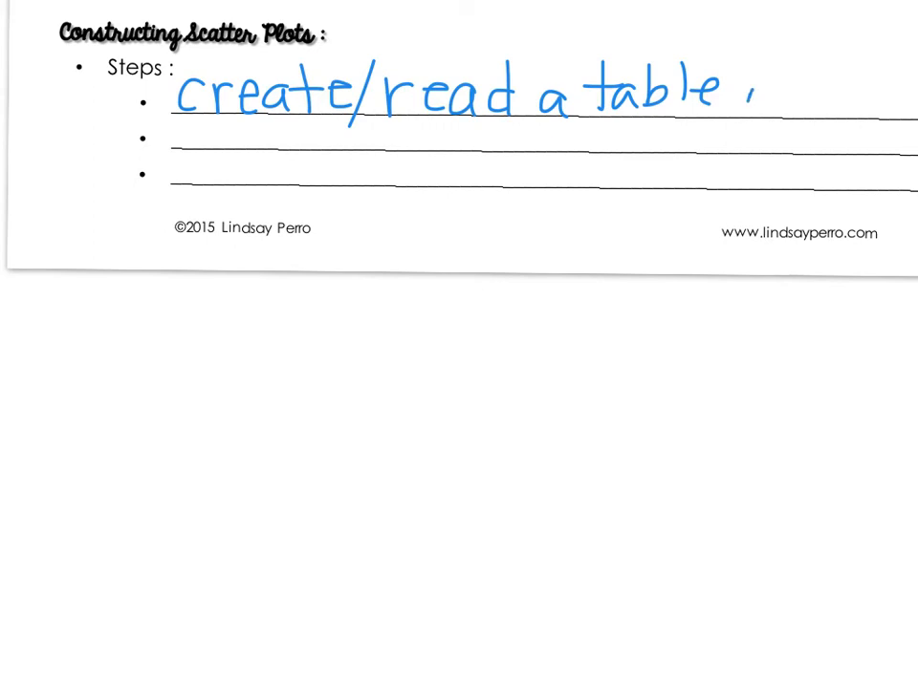
pyautogui.write('of values')
pyautogui.write('la')
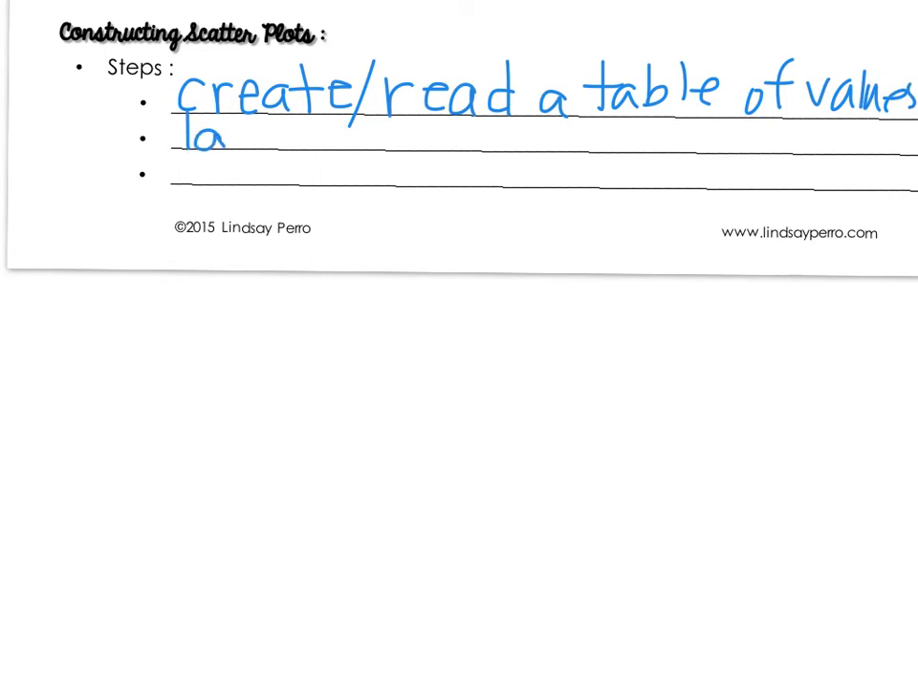
# Handwrite the second step 'label axis y(ind) x(dep)'
pyautogui.write('bel')
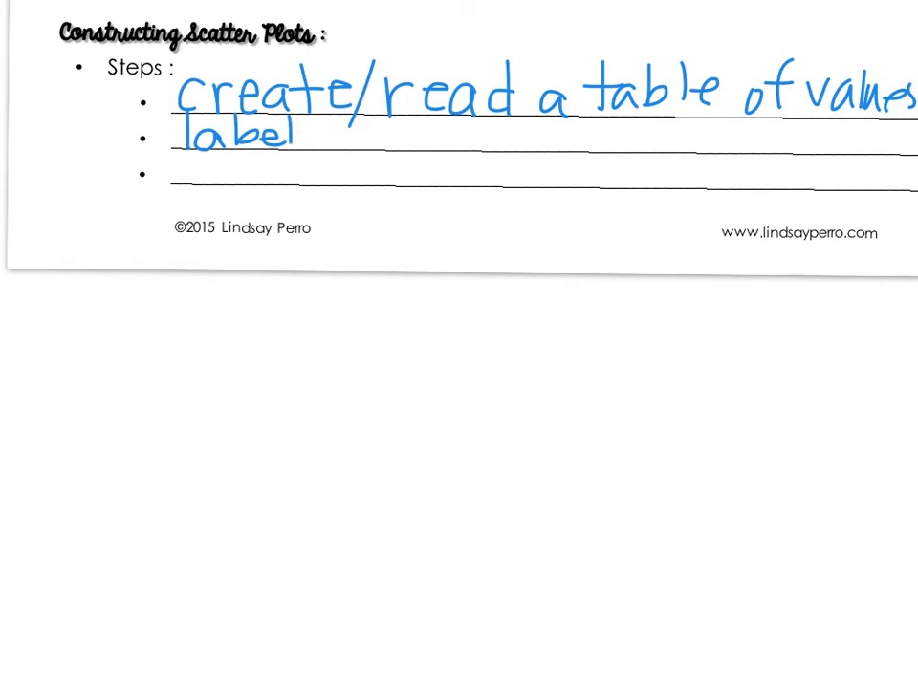
pyautogui.write('axis yl')
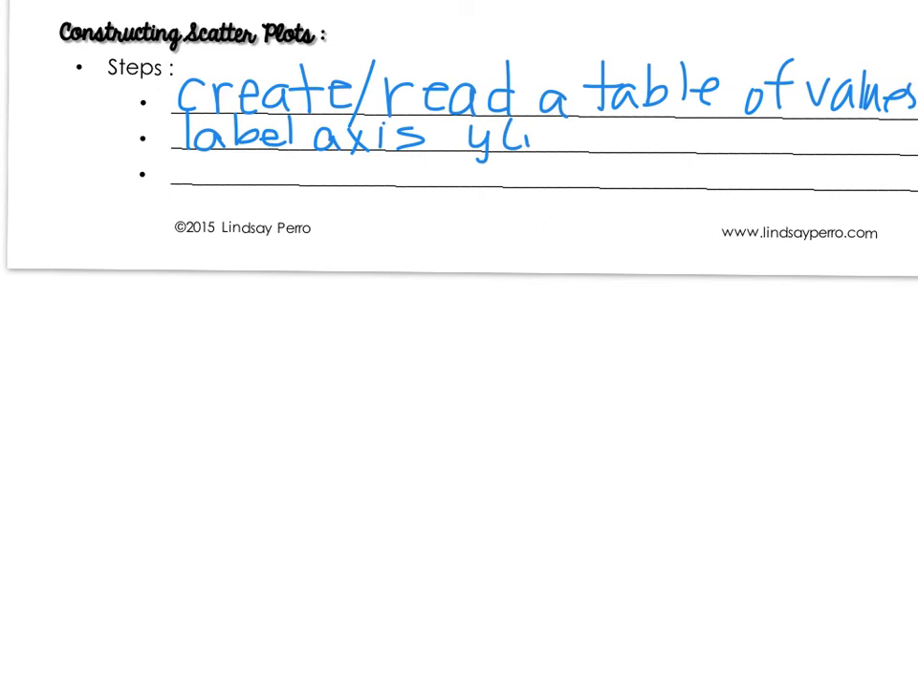
pyautogui.write('ind)')
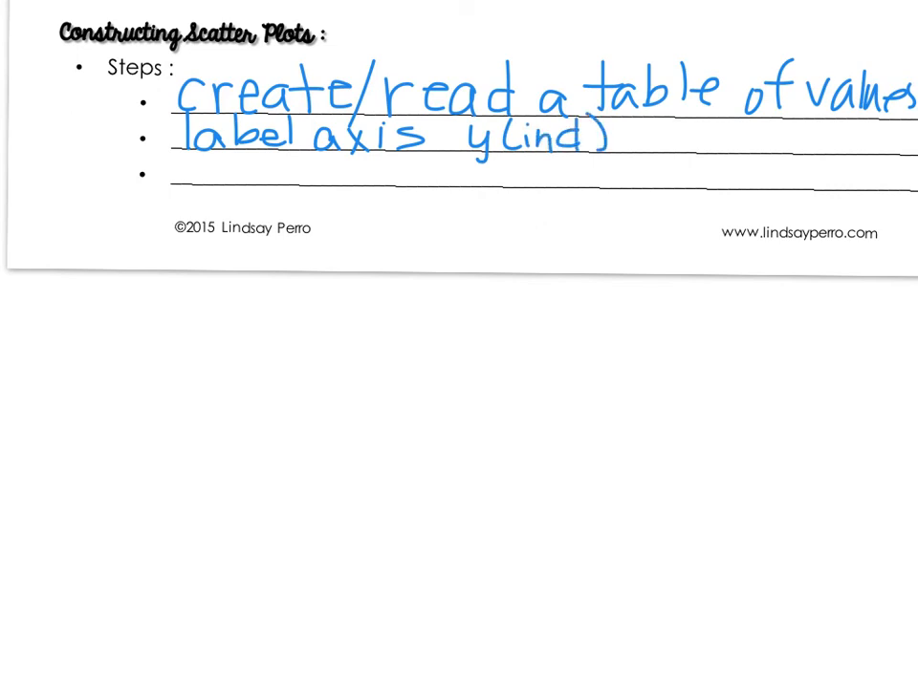
pyautogui.moveTo(630, 138); pyautogui.dragTo(678, 138)
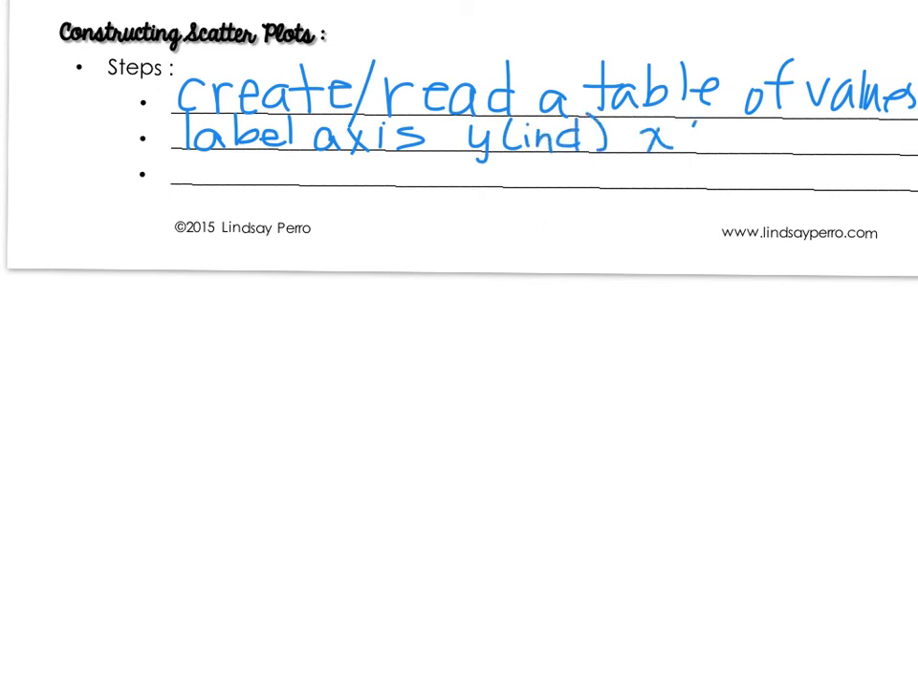
pyautogui.write('(dep')
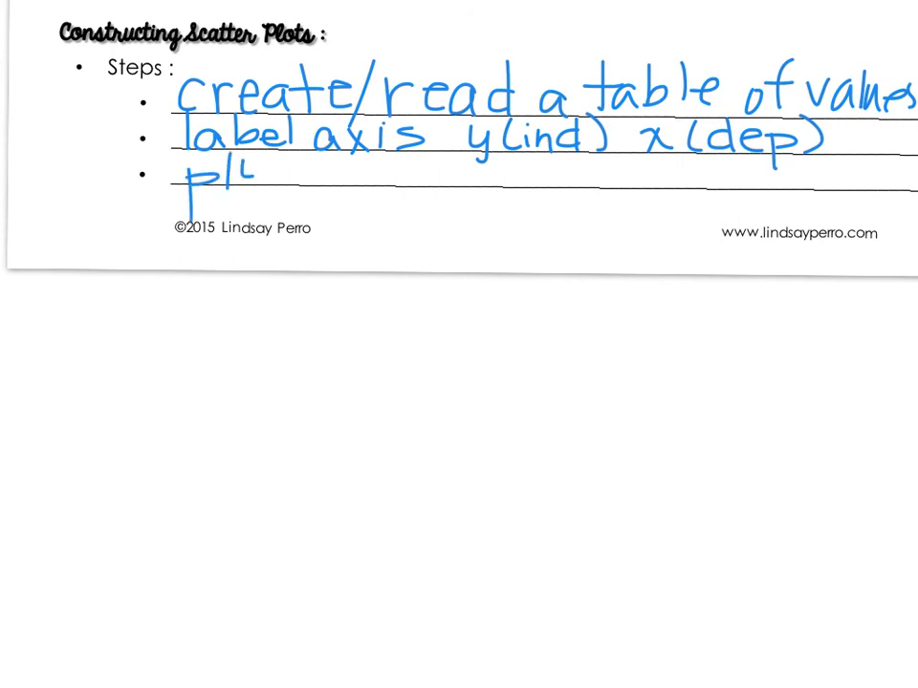
# Handwrite the third step 'plot points (x,y)'
pyautogui.write('ot P')
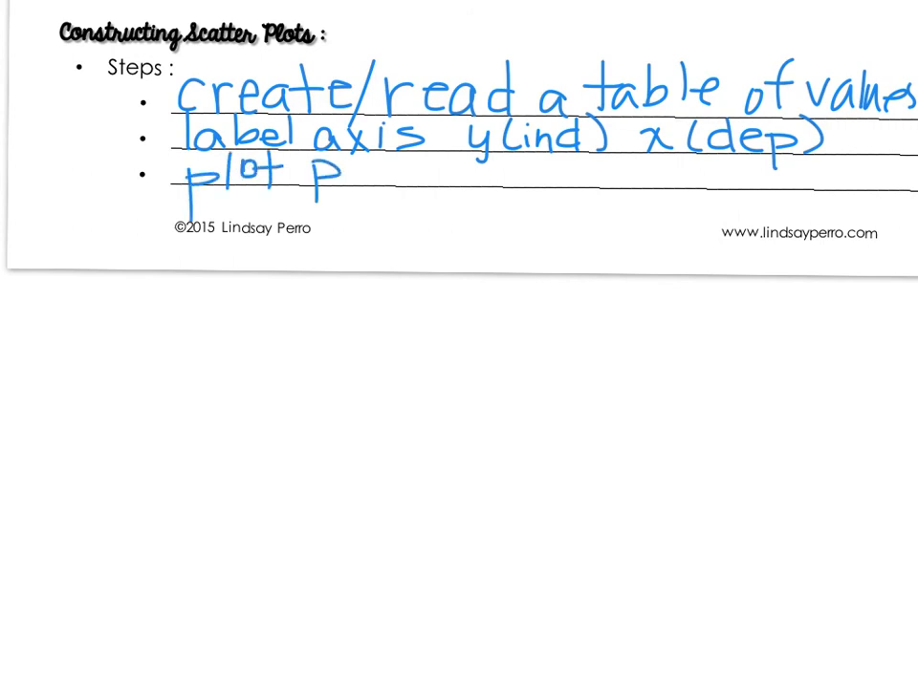
pyautogui.write('Points (x,y')
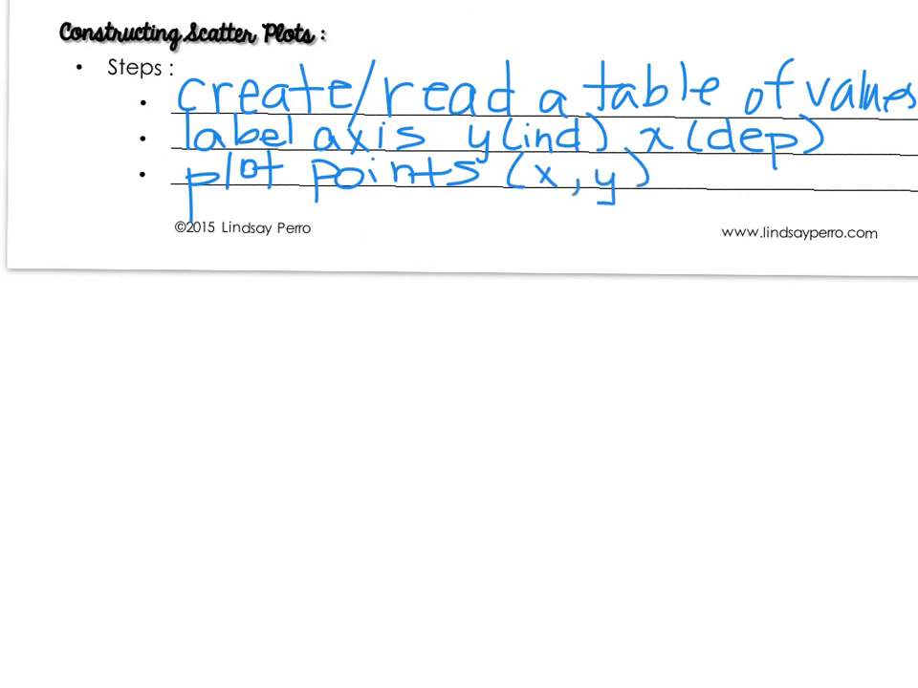
# Sketch arrowed y and x axes, marking 'ind' under x and 'de' beside y
pyautogui.moveTo(466, 306); pyautogui.dragTo(631, 417)
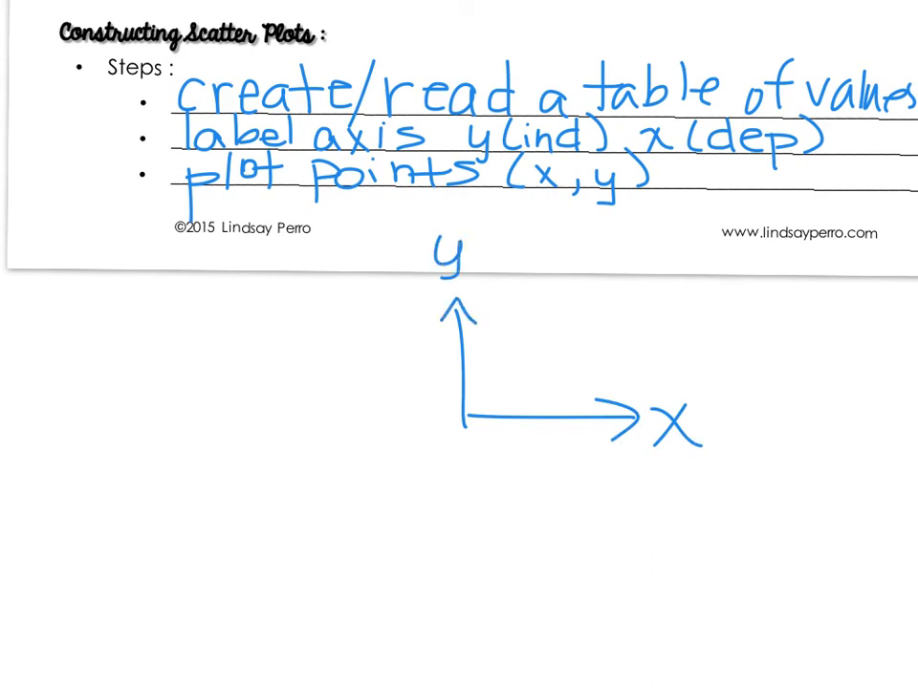
pyautogui.moveTo(490, 449); pyautogui.dragTo(493, 482)
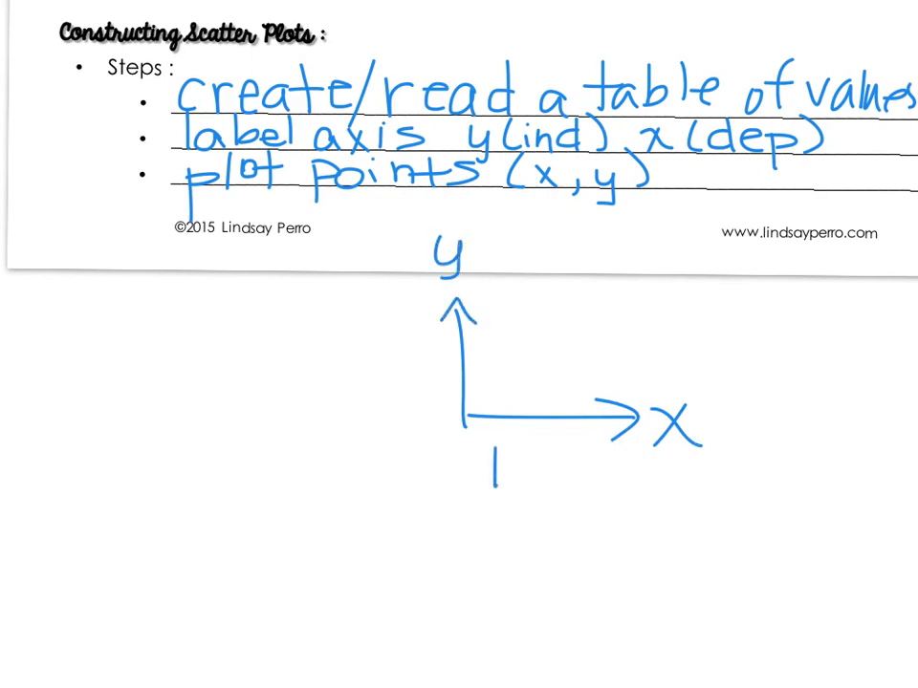
pyautogui.write('ind')
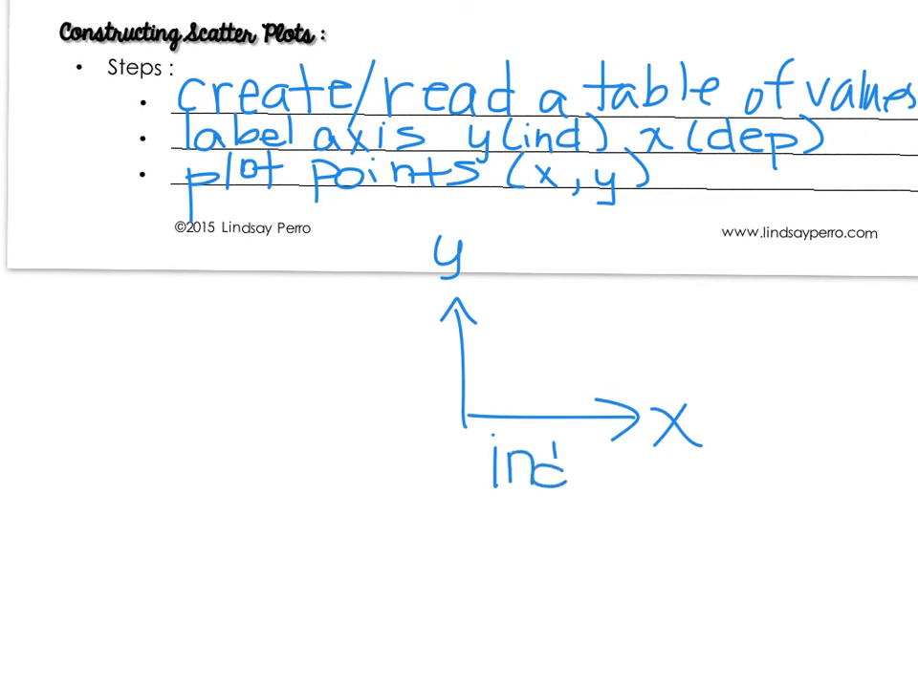
pyautogui.write('de')
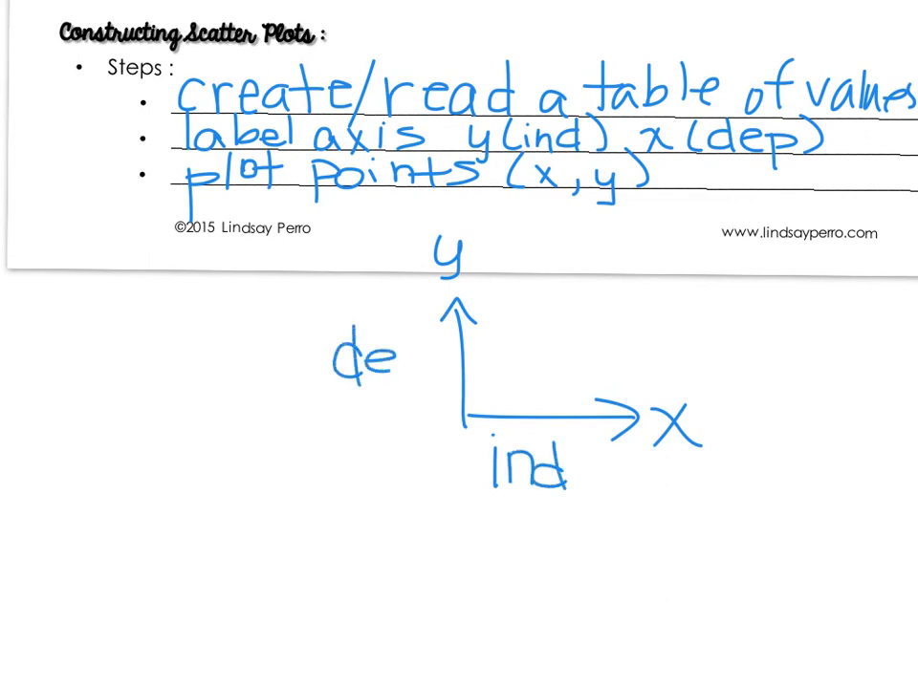